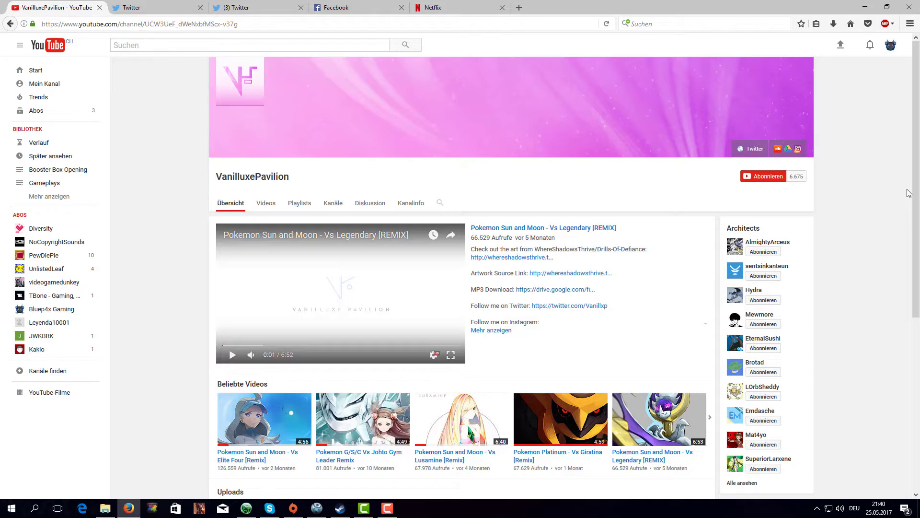
mouse_move(687, 311)
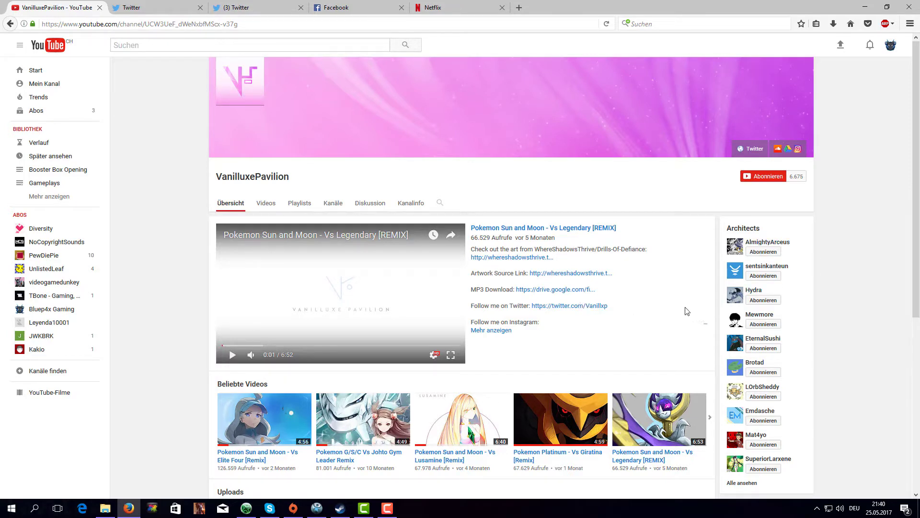
mouse_move(689, 318)
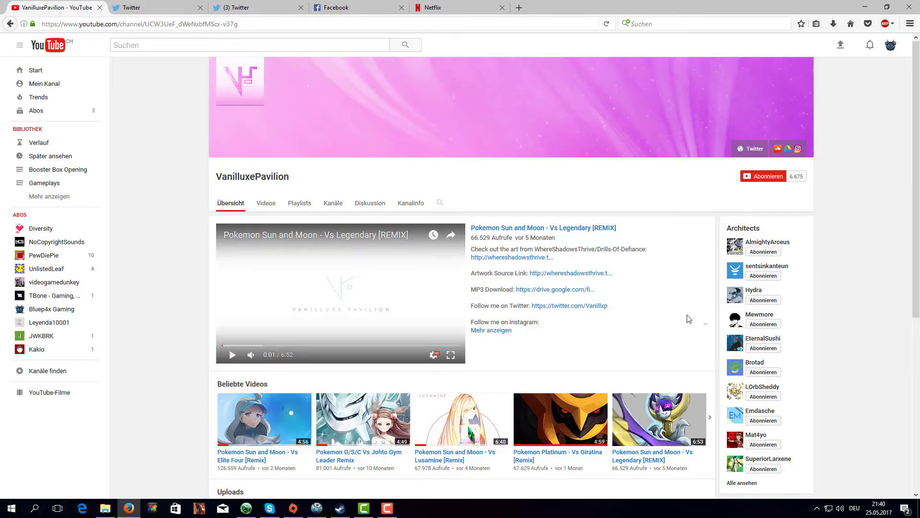
mouse_move(657, 282)
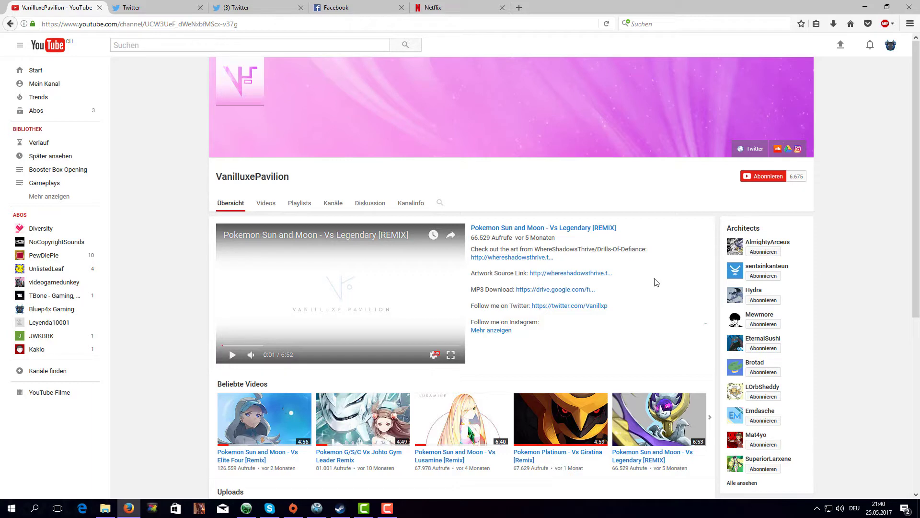
mouse_move(257, 185)
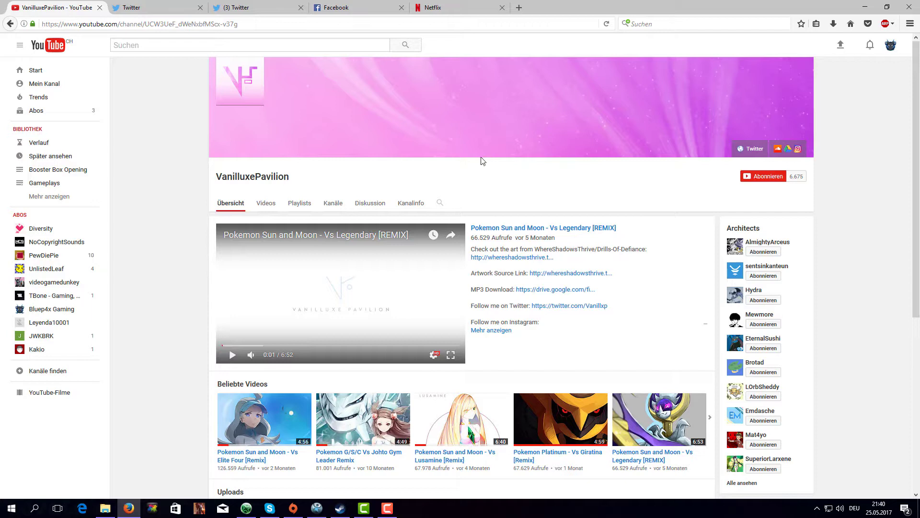
mouse_move(471, 184)
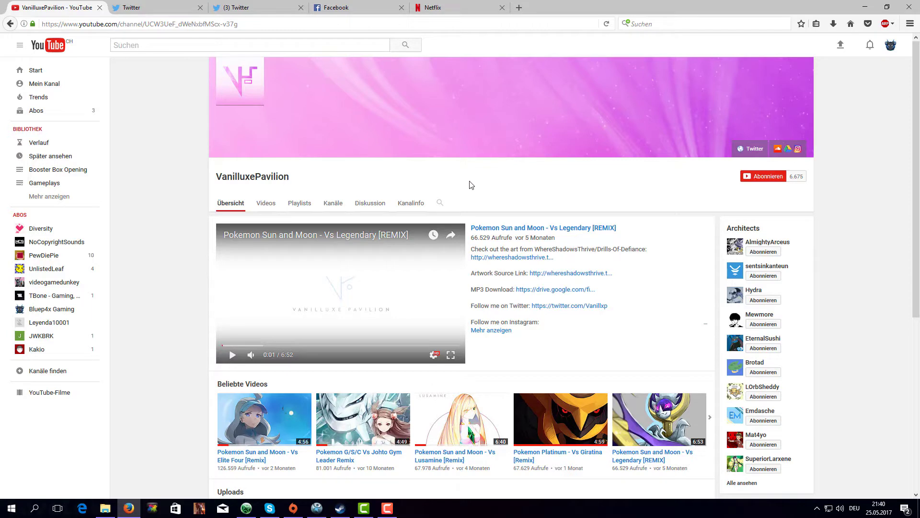
mouse_move(437, 191)
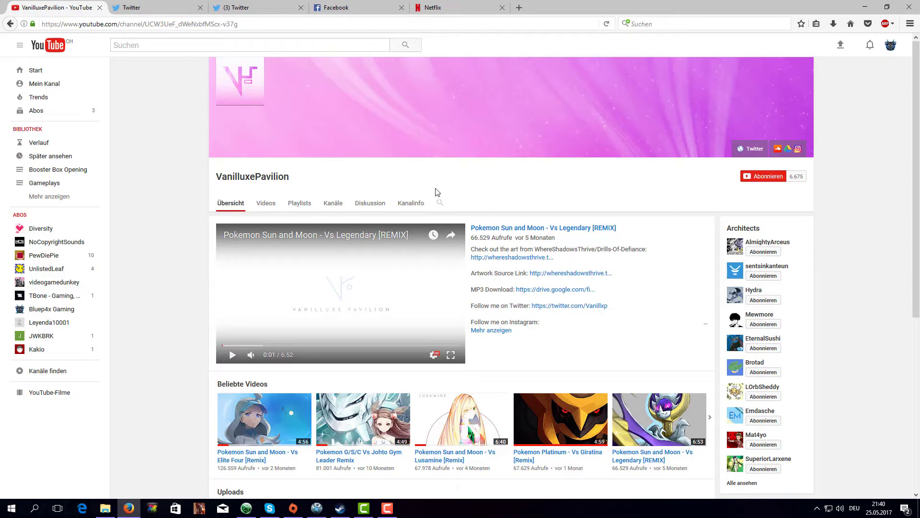
mouse_move(370, 189)
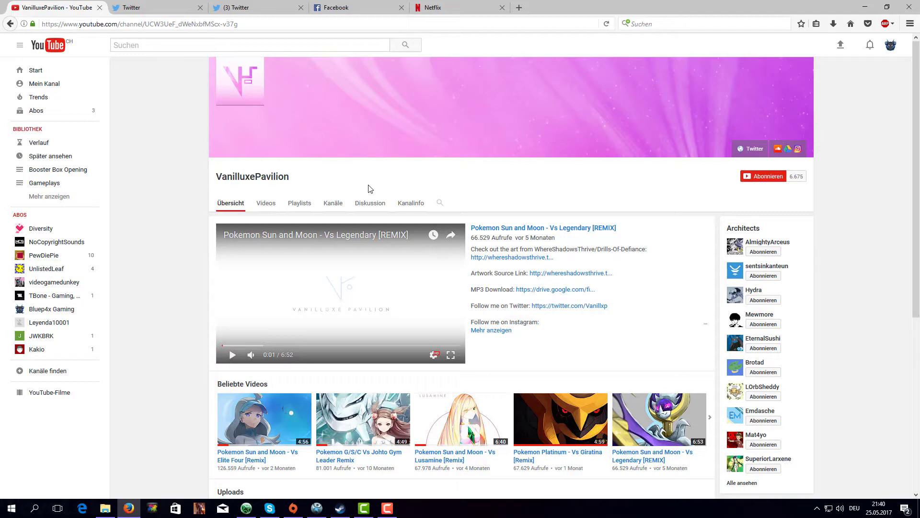
mouse_move(312, 190)
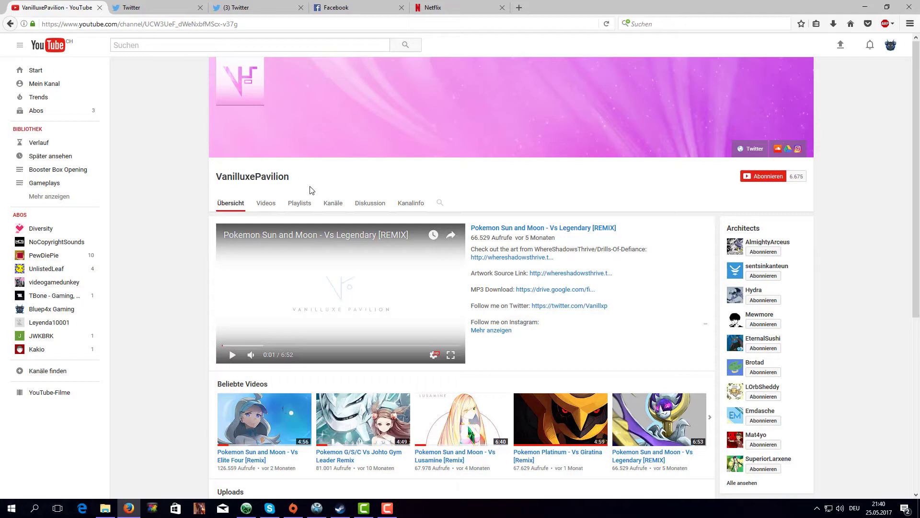
mouse_move(333, 186)
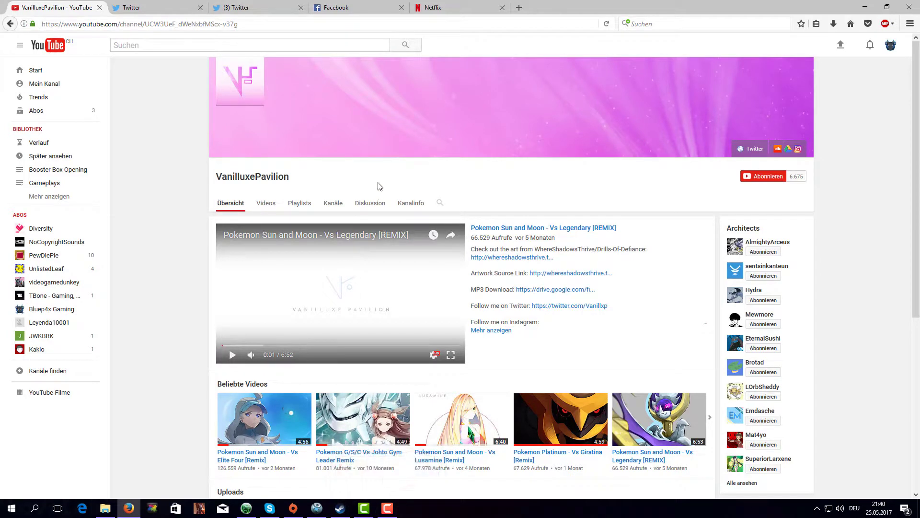
left_click(387, 508)
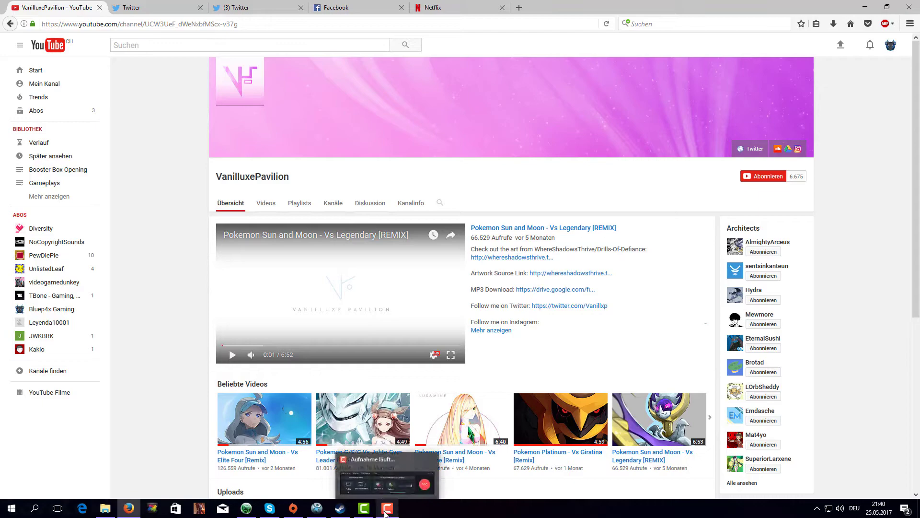